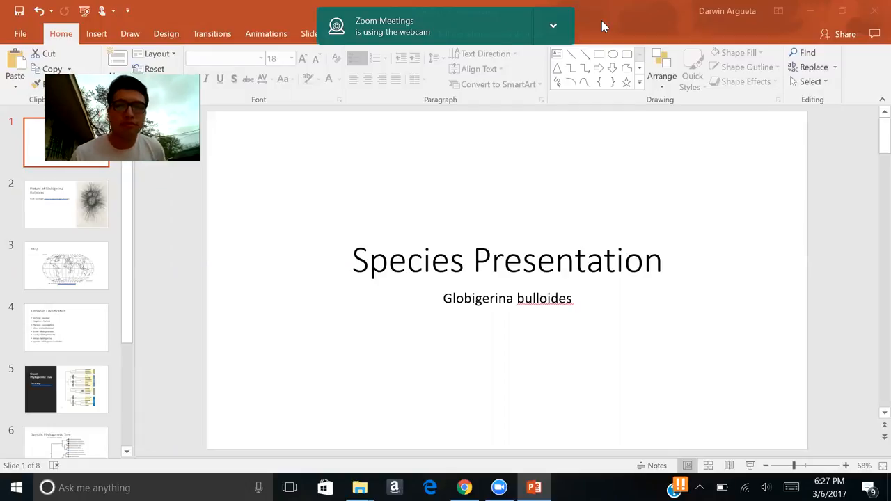
mouse_move(486, 167)
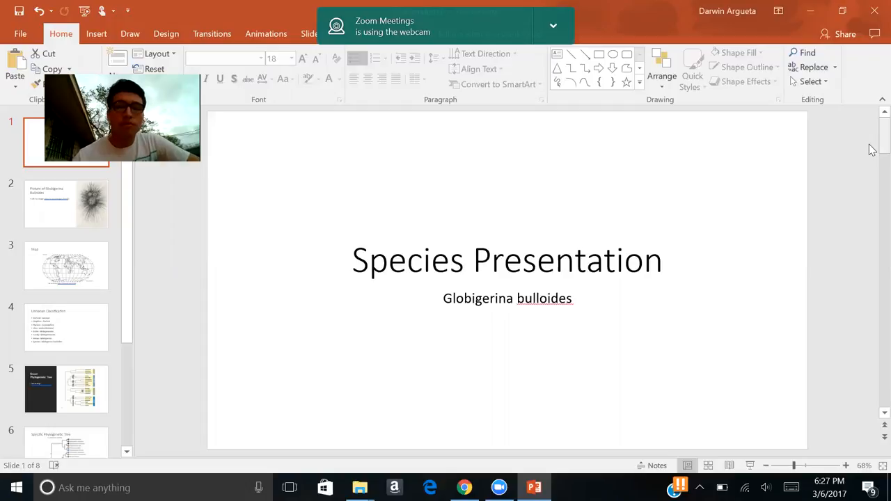
mouse_move(430, 348)
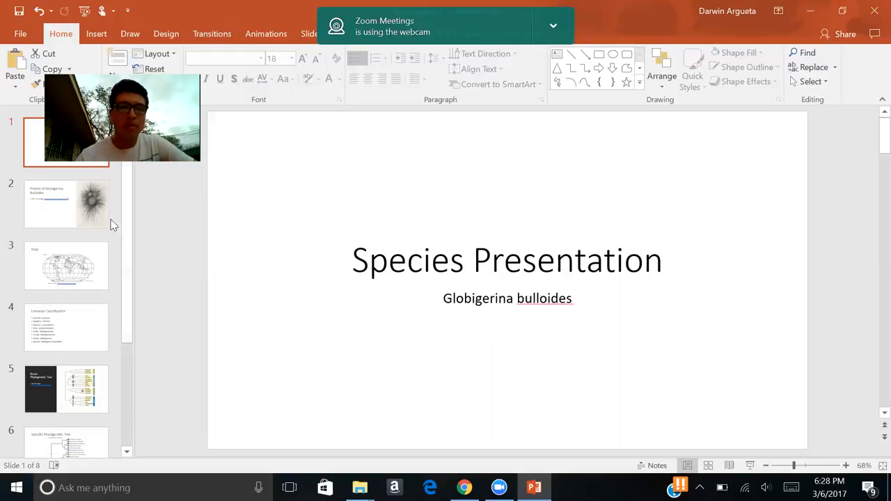
Show slide 2, the Globigerina bulloides picture with its image URL.
click(67, 203)
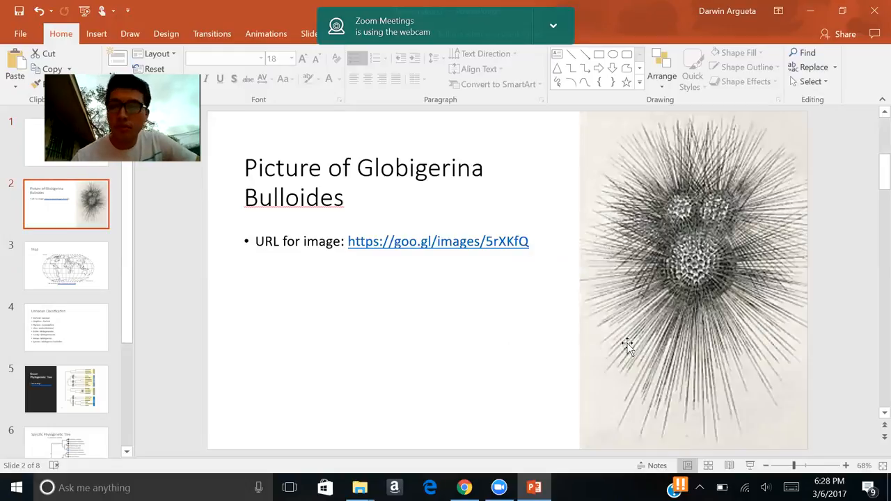
mouse_move(808, 263)
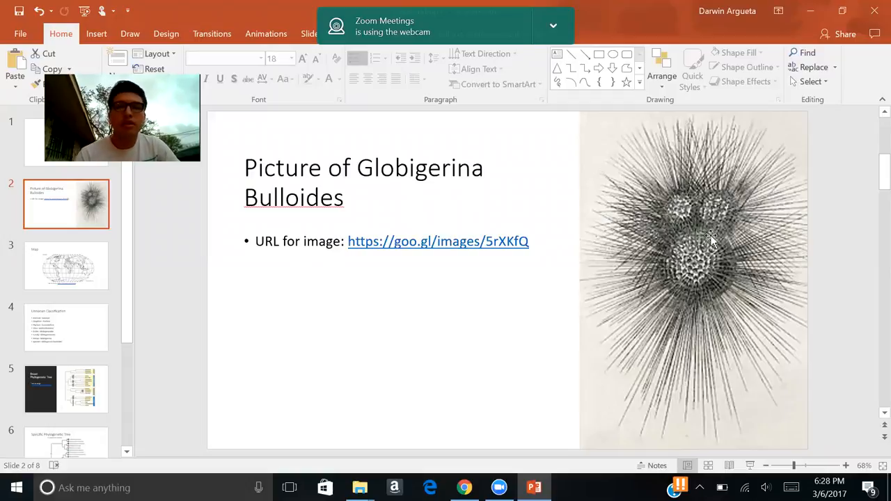
mouse_move(654, 323)
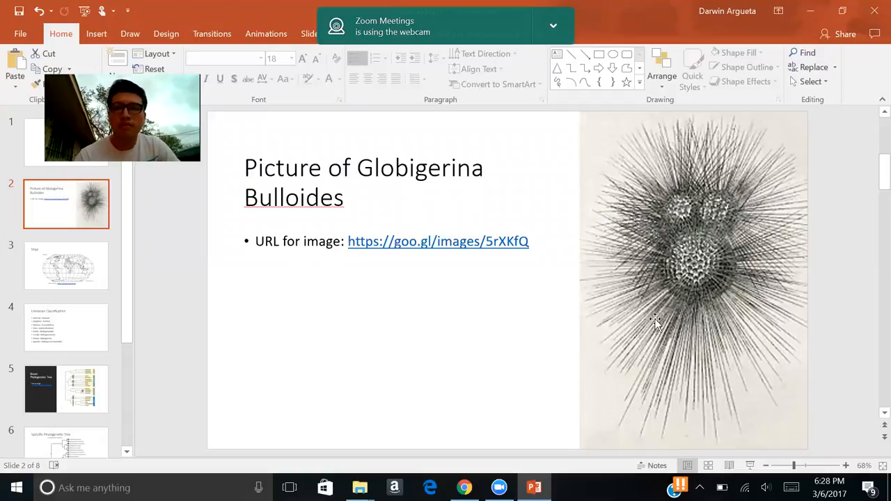
mouse_move(668, 229)
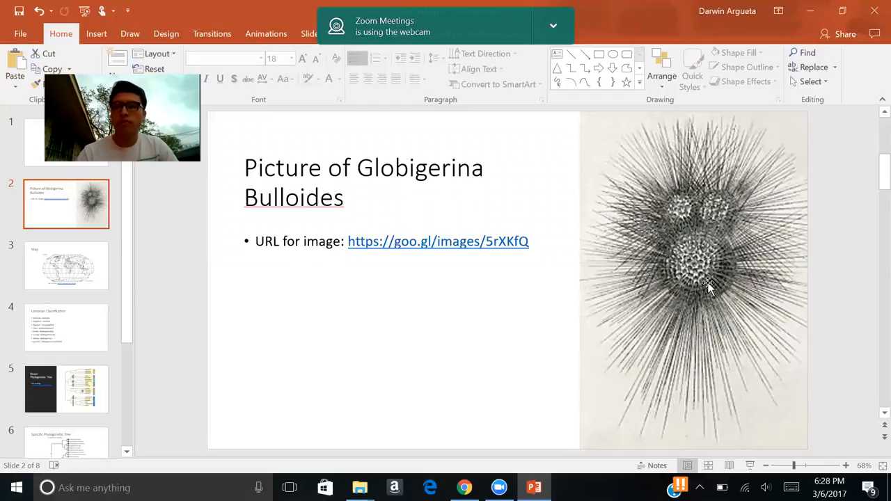
mouse_move(697, 320)
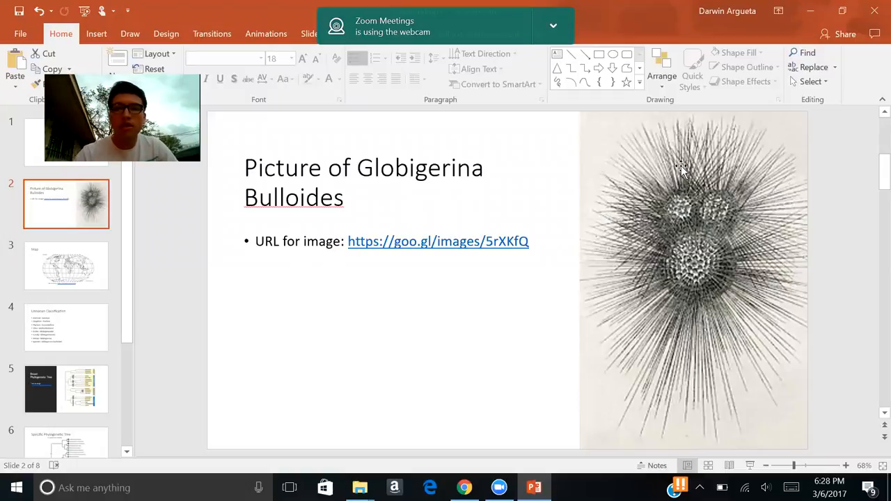
mouse_move(709, 188)
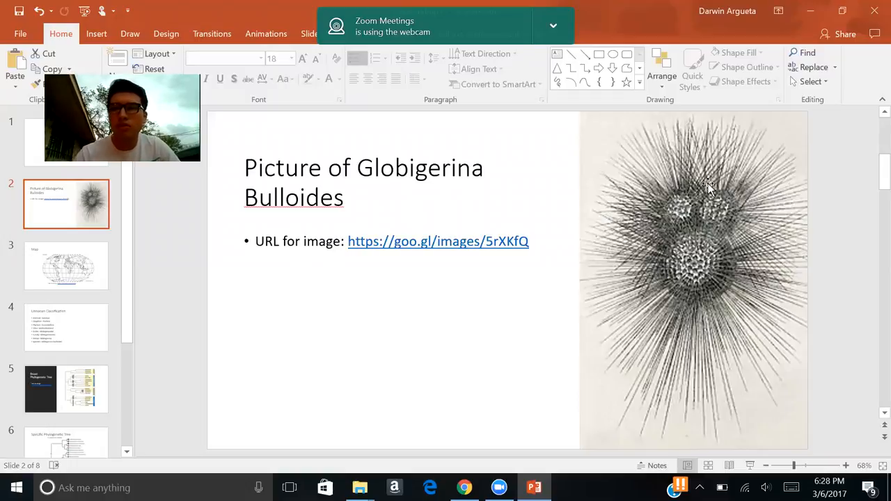
mouse_move(629, 260)
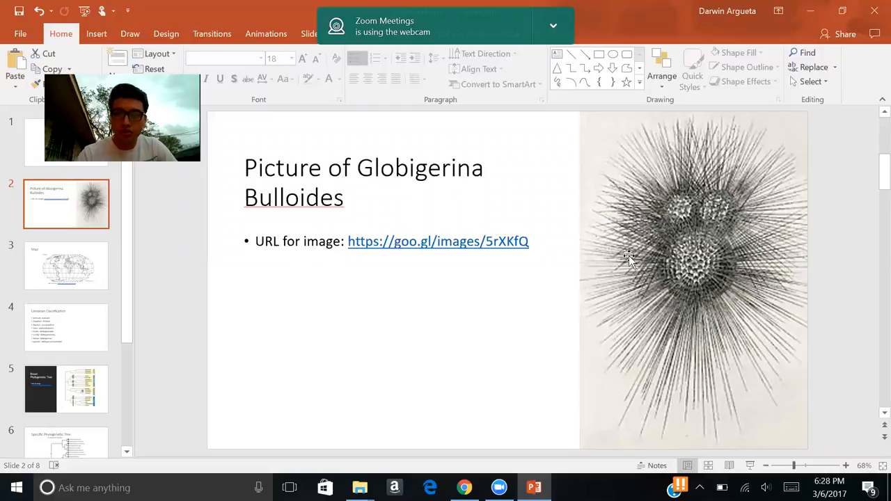
mouse_move(680, 206)
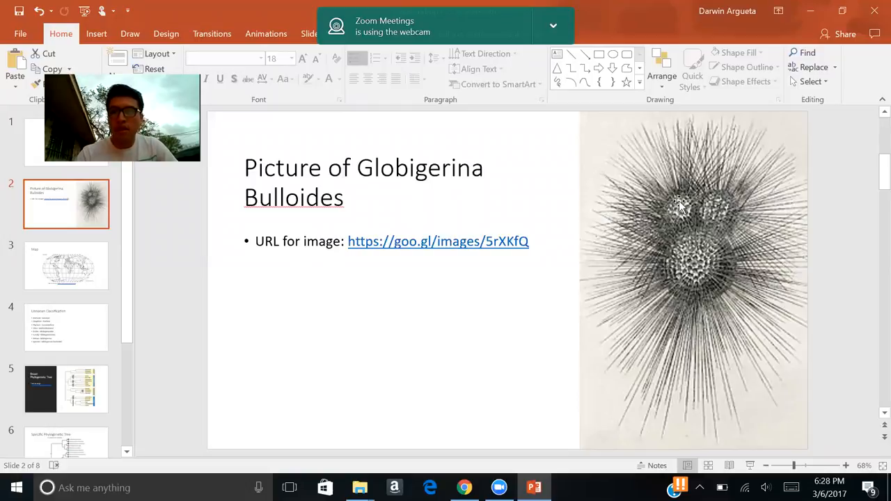
mouse_move(685, 304)
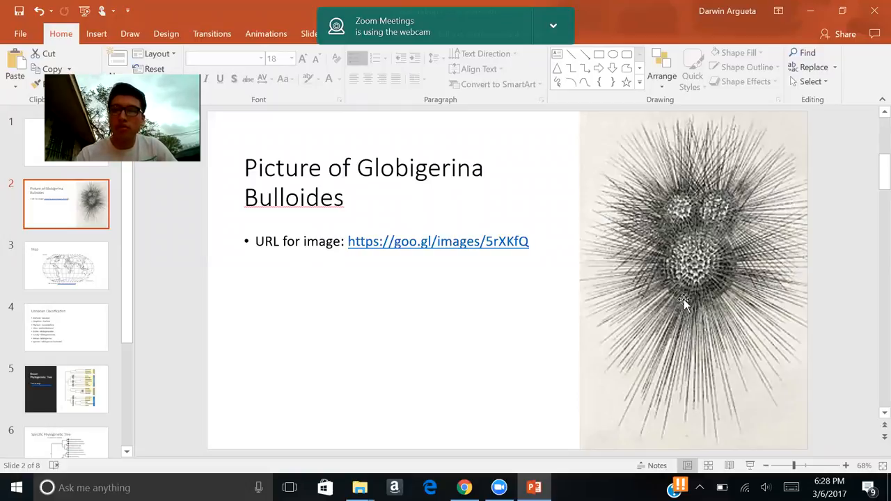
mouse_move(745, 321)
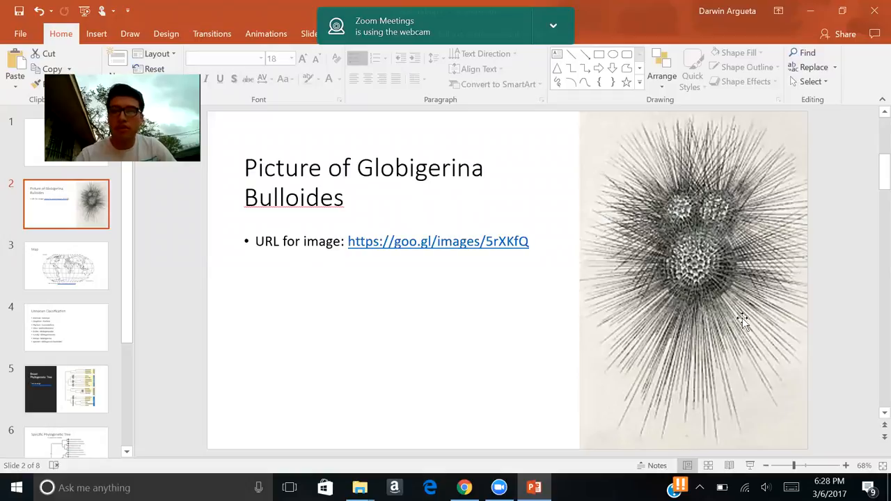
mouse_move(682, 222)
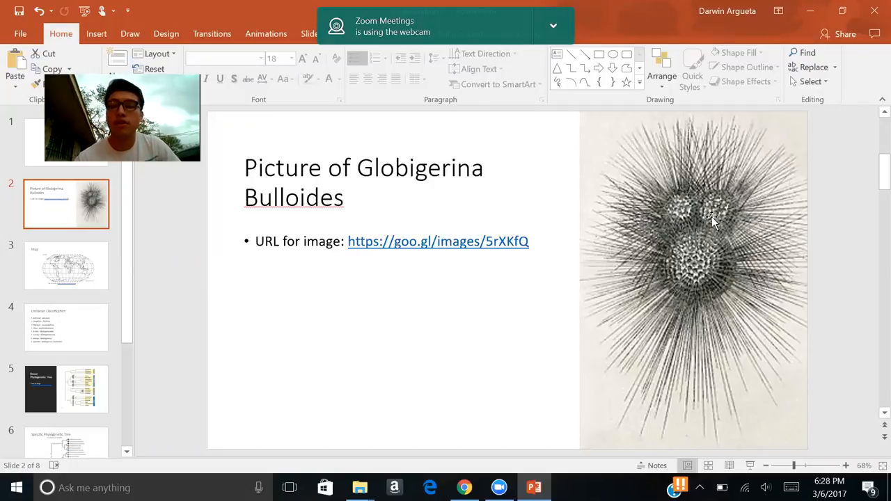
mouse_move(680, 229)
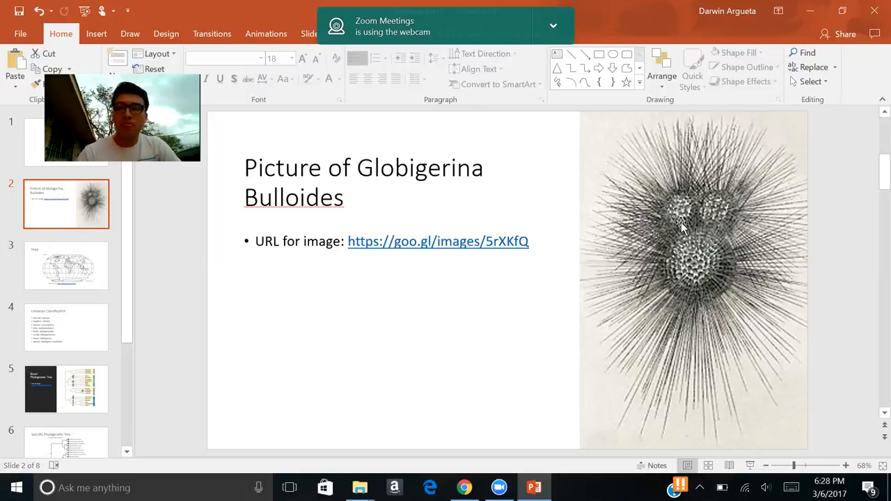
mouse_move(713, 276)
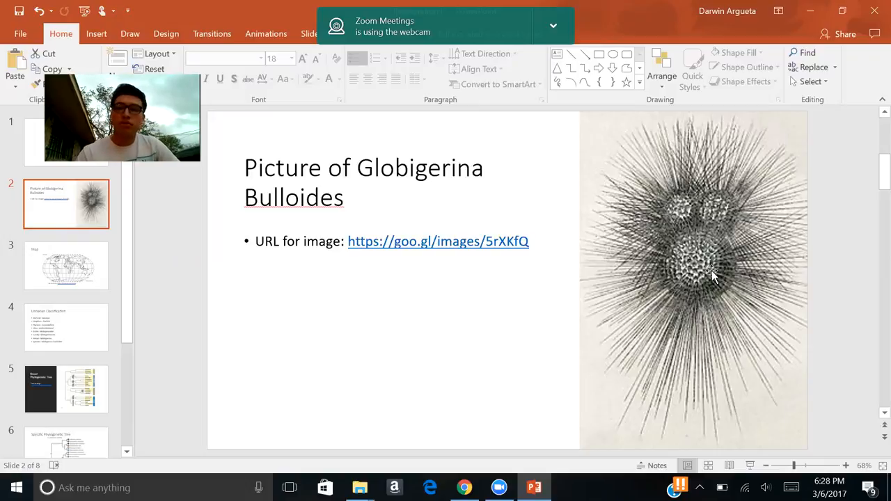
mouse_move(696, 292)
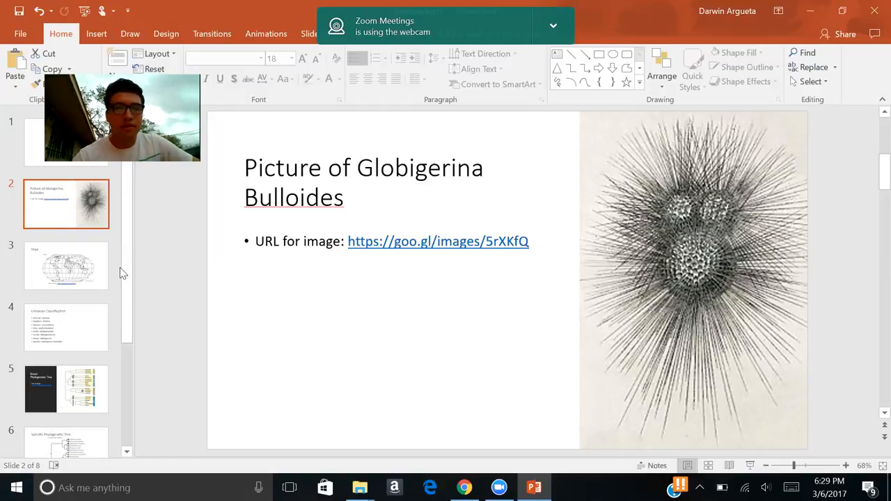
Show the world Map slide, then move on to the Linnaean Classification slide.
click(67, 265)
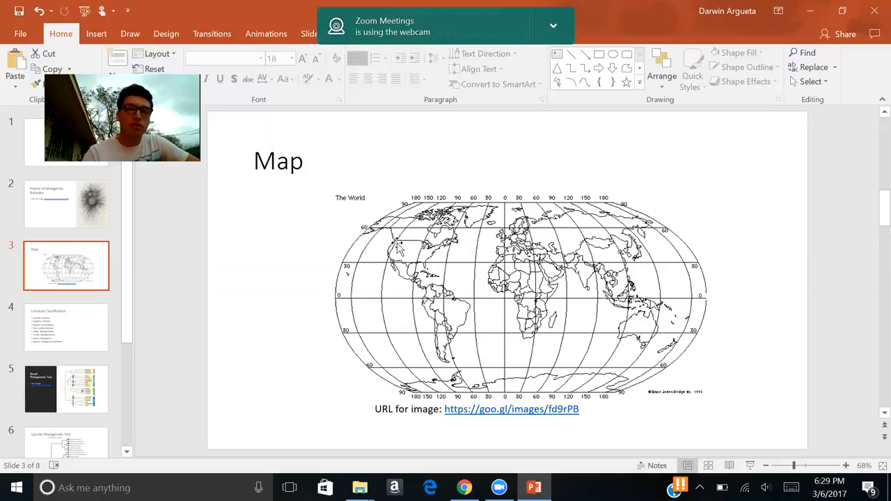
mouse_move(373, 279)
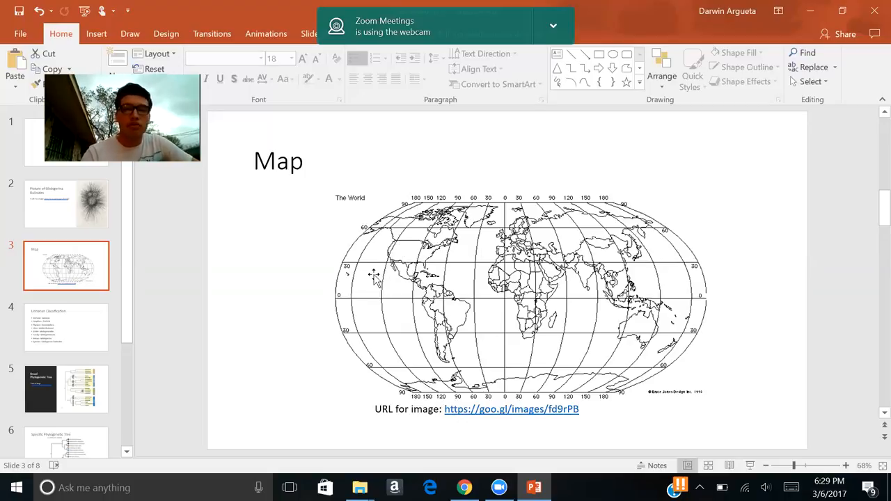
mouse_move(346, 249)
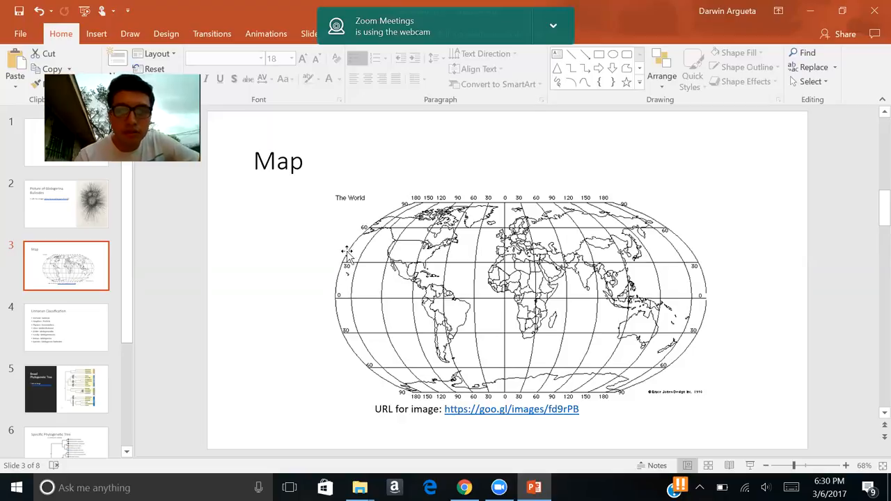
mouse_move(351, 256)
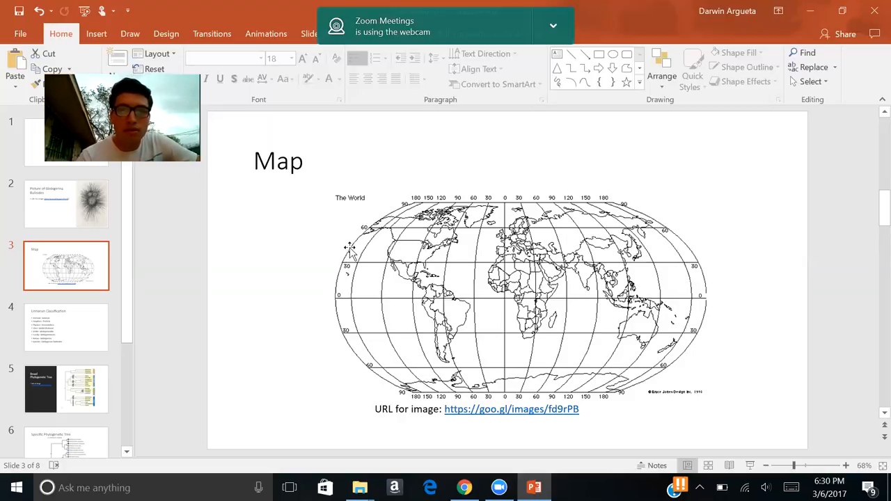
mouse_move(355, 258)
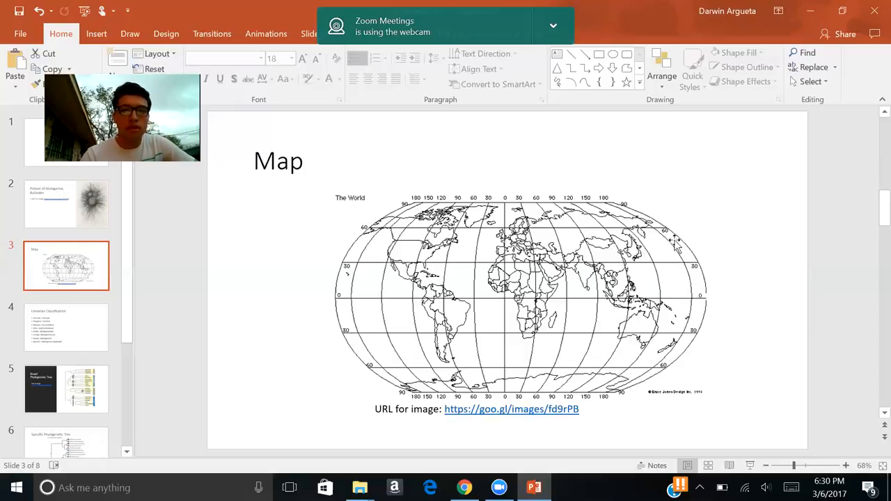
mouse_move(463, 245)
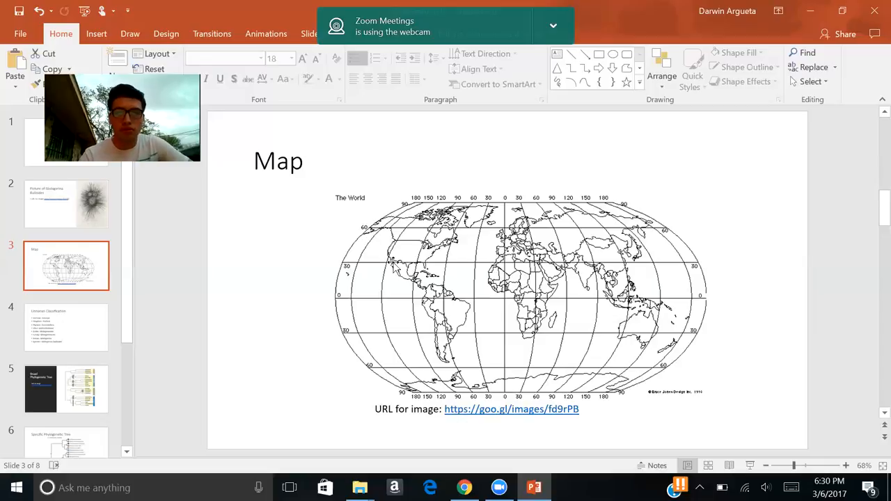
mouse_move(270, 273)
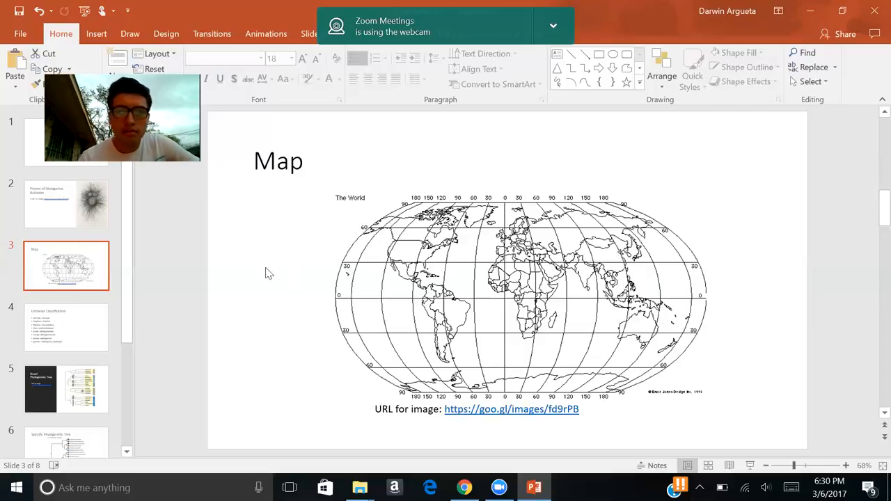
mouse_move(381, 240)
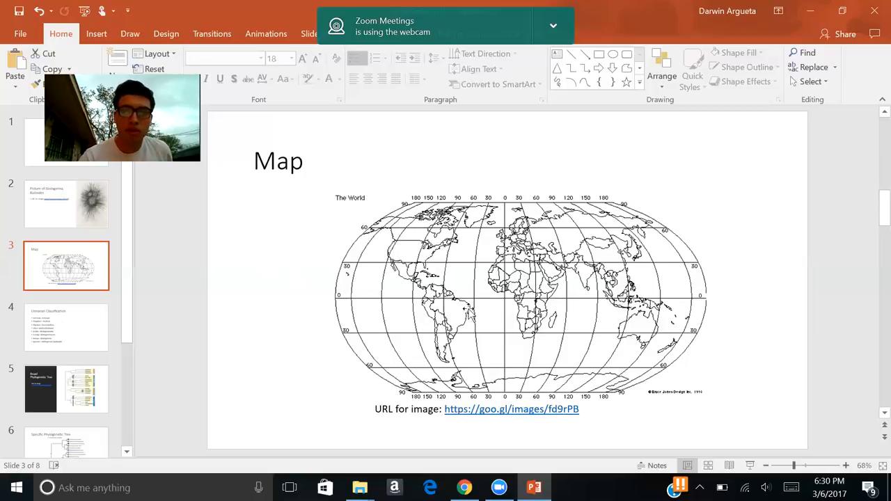
mouse_move(373, 250)
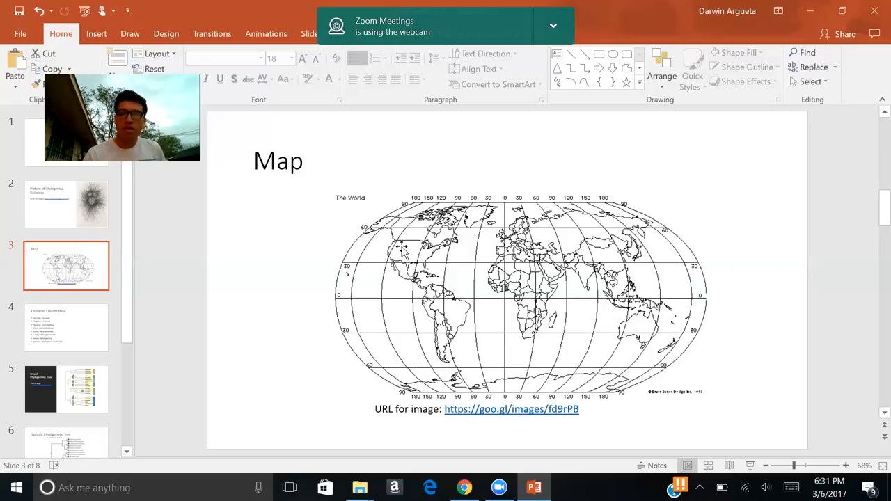
click(67, 327)
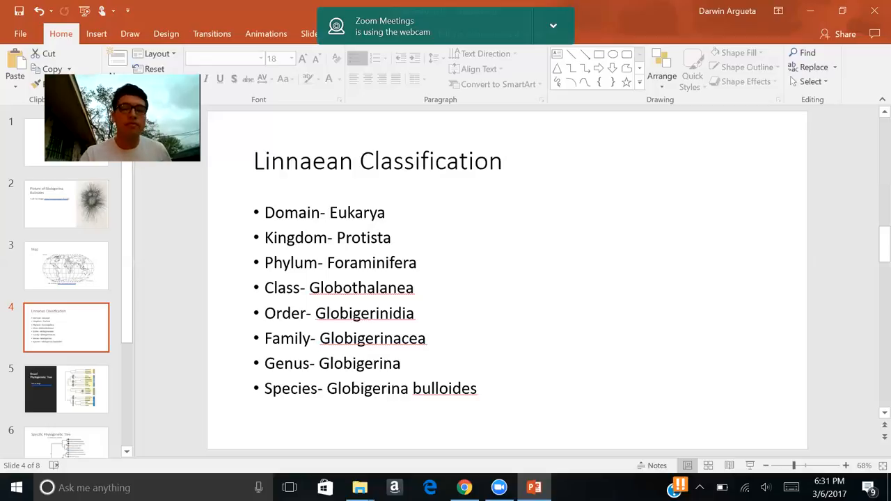
mouse_move(340, 404)
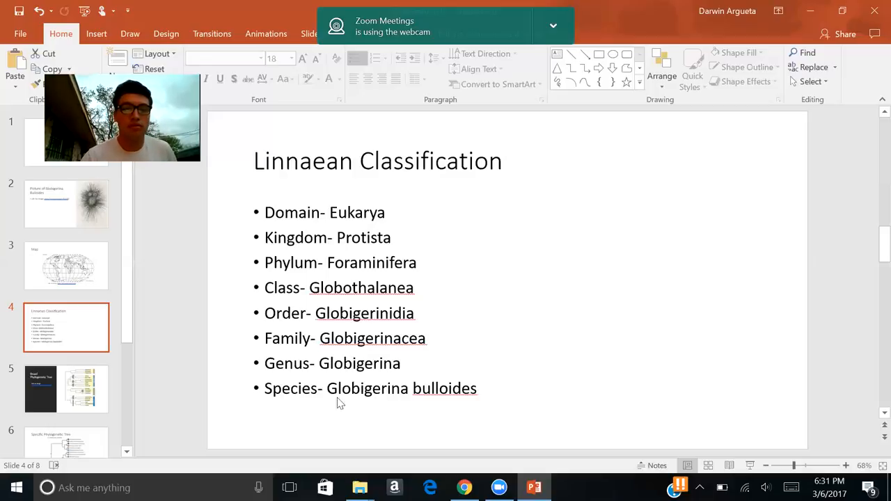
mouse_move(153, 357)
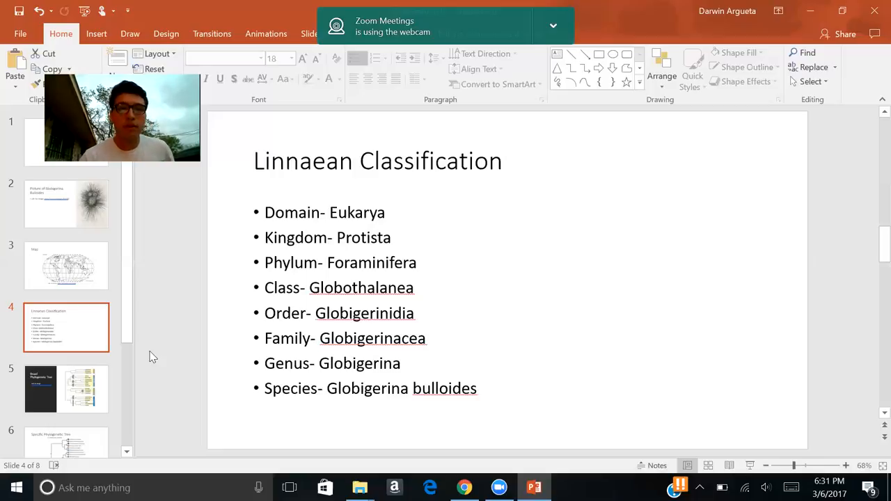
Show slide 5, the Broad Phylogenetic Tree of eukaryote groups.
click(67, 388)
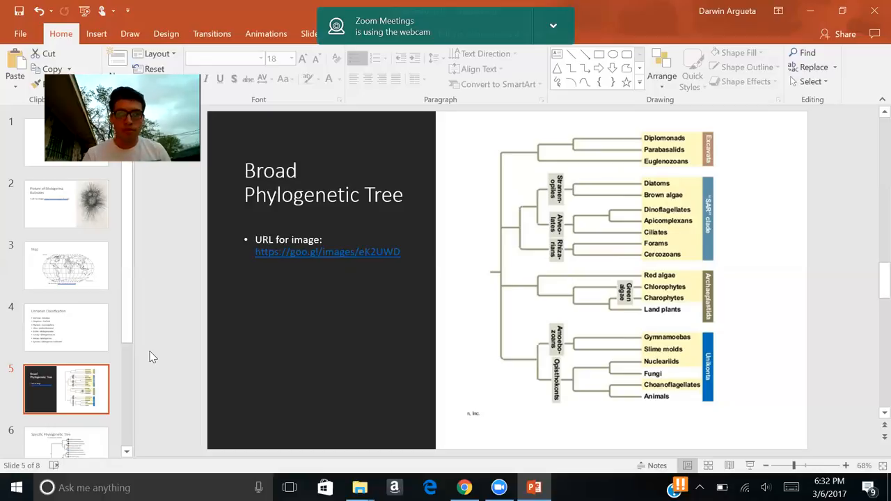
mouse_move(655, 232)
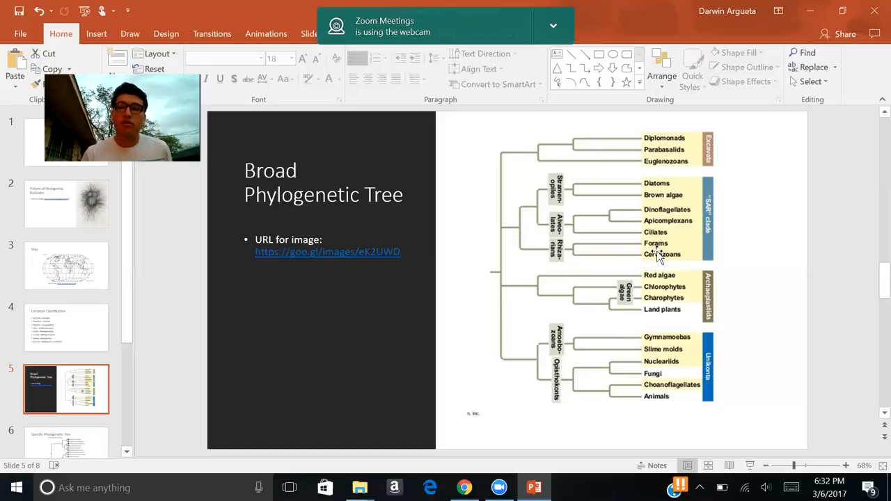
mouse_move(744, 264)
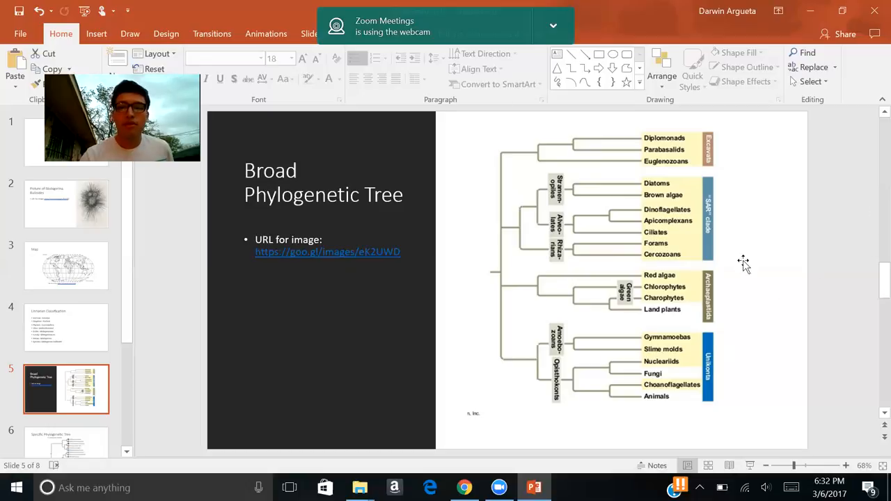
mouse_move(582, 250)
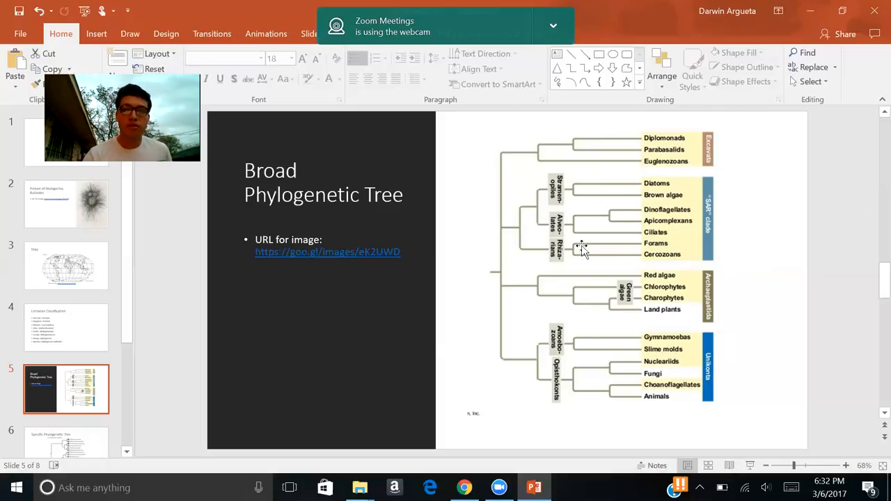
mouse_move(653, 374)
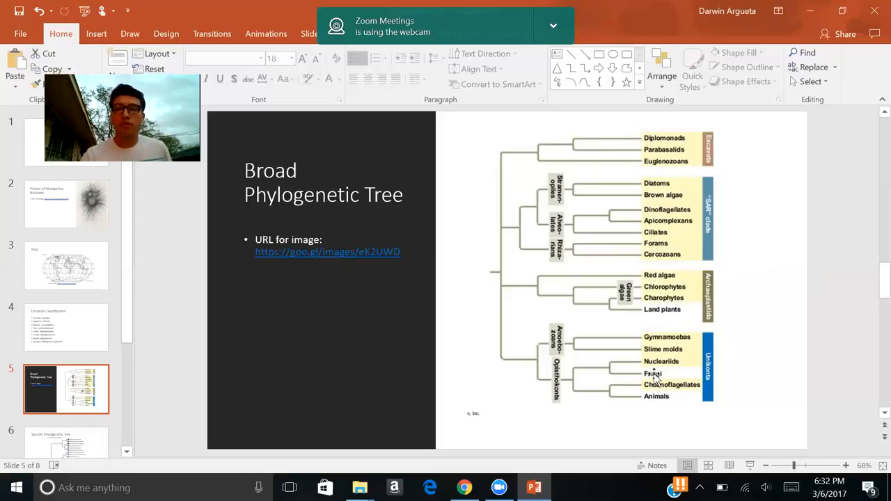
mouse_move(627, 146)
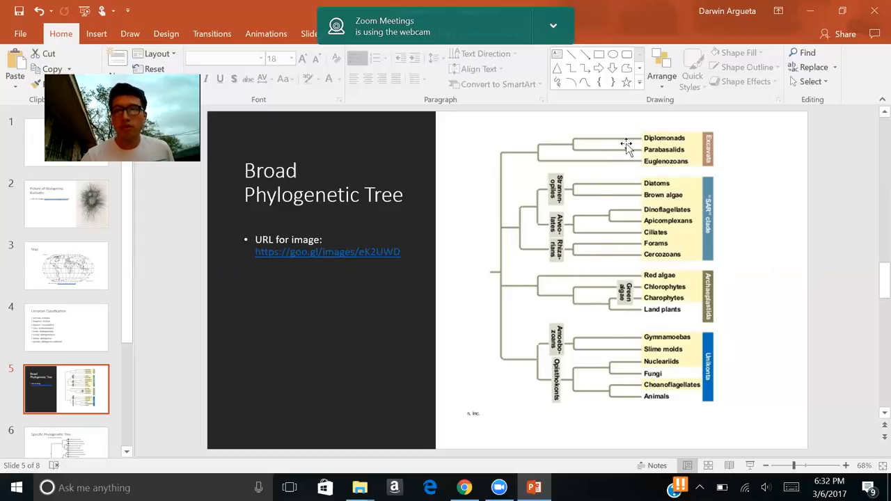
mouse_move(713, 212)
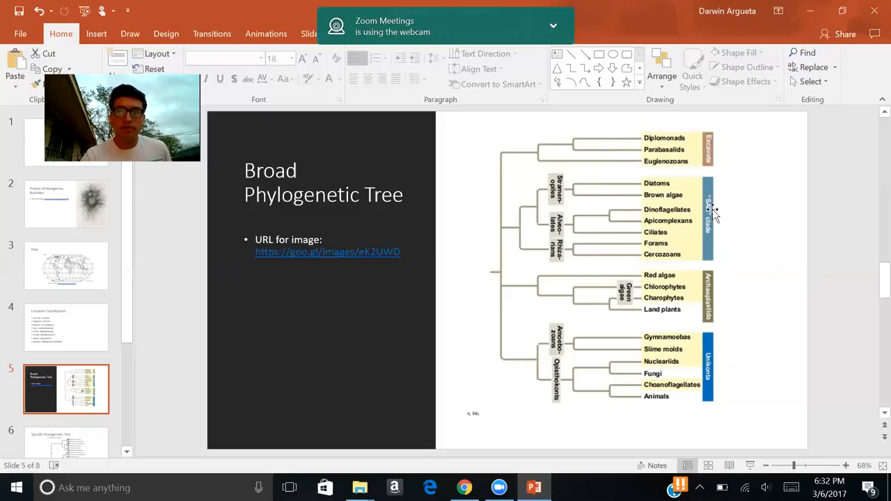
mouse_move(695, 305)
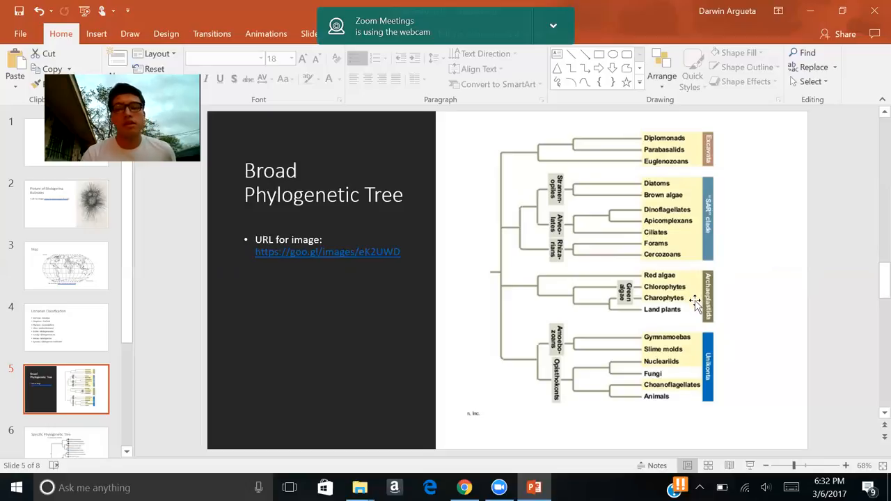
mouse_move(703, 389)
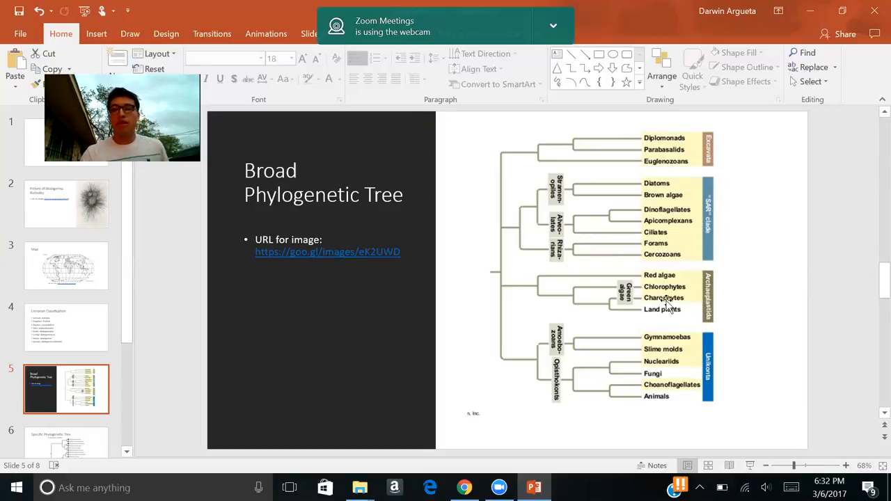
mouse_move(667, 263)
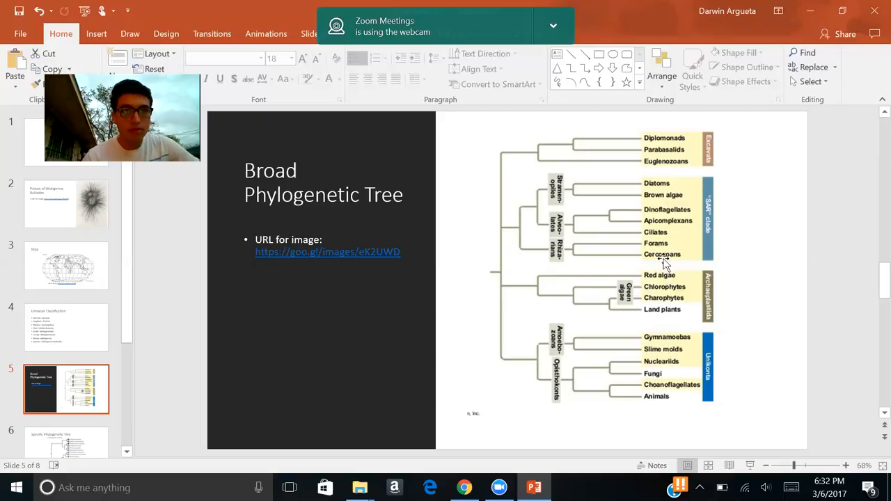
mouse_move(652, 250)
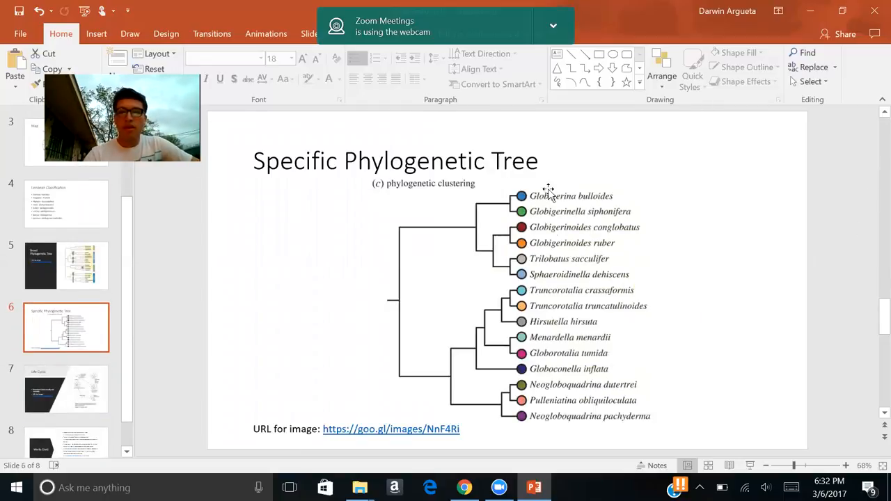
mouse_move(576, 288)
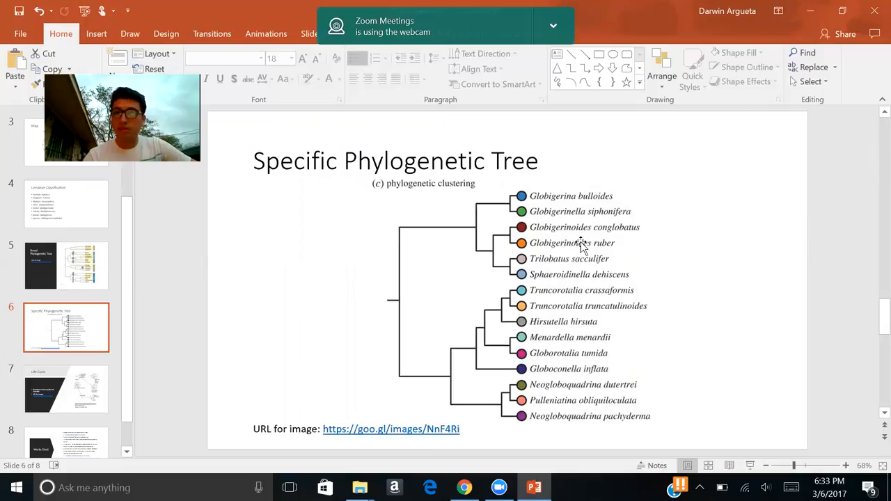
mouse_move(587, 202)
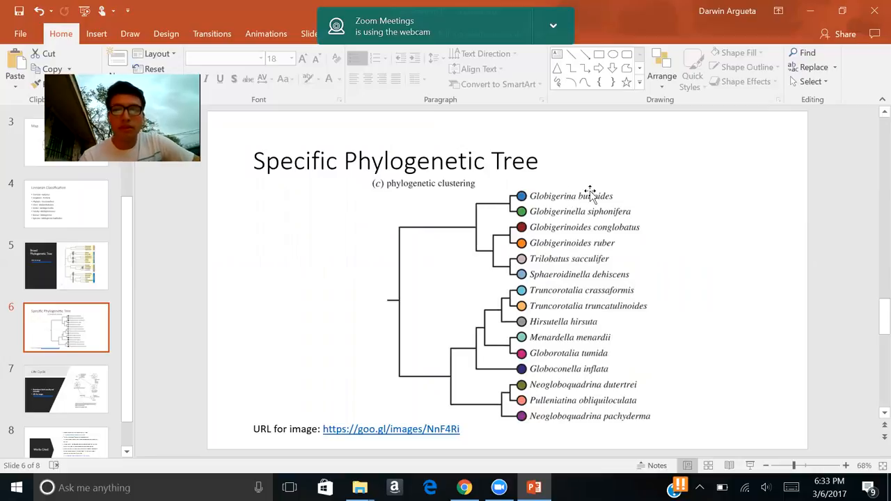
mouse_move(569, 284)
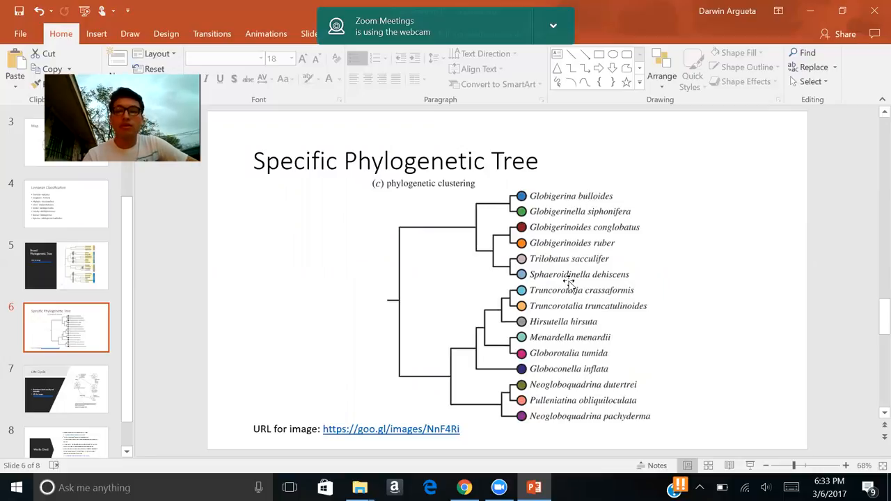
mouse_move(568, 209)
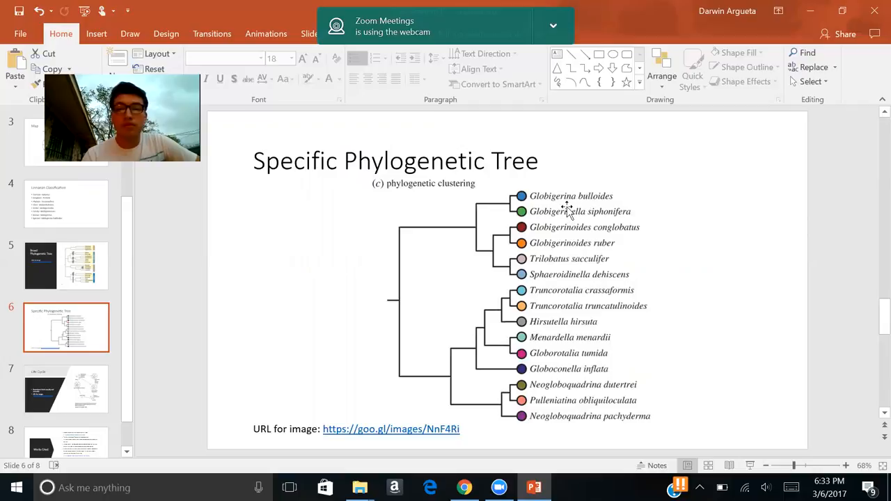
mouse_move(573, 264)
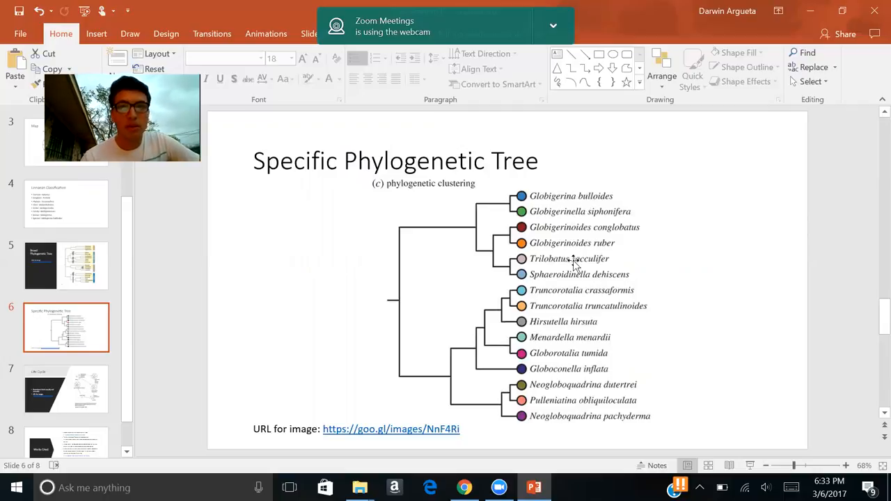
mouse_move(521, 189)
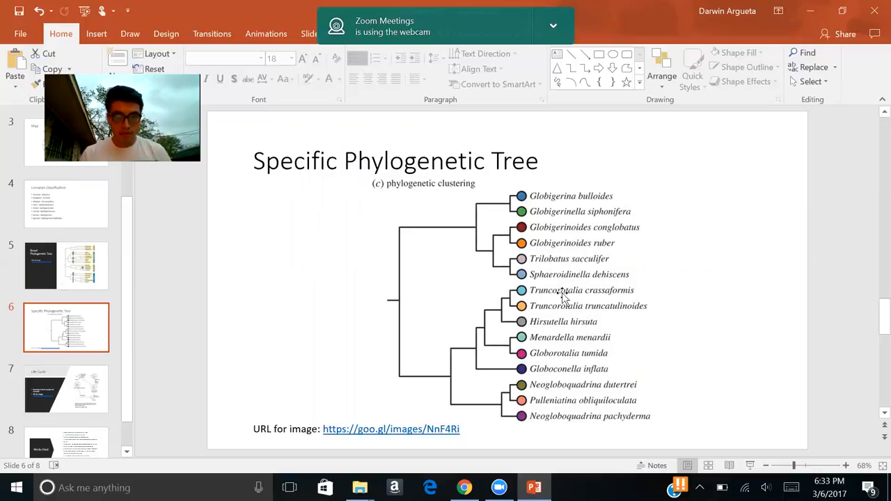
mouse_move(785, 314)
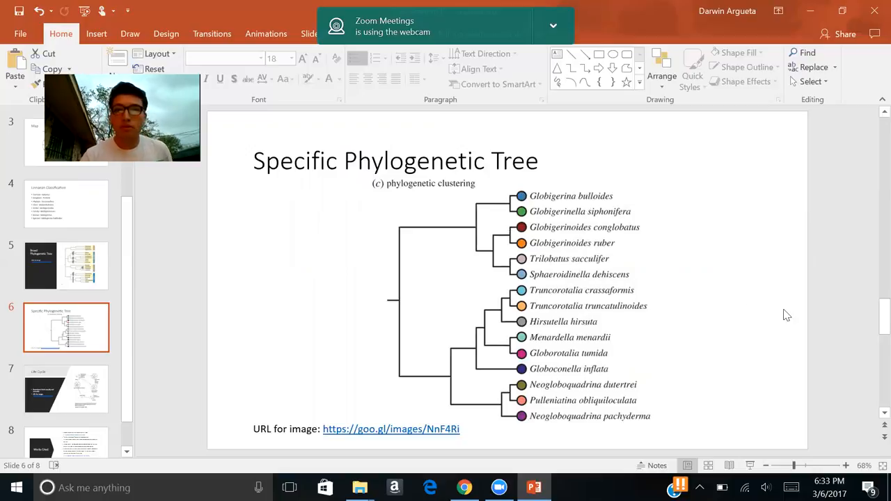
mouse_move(579, 228)
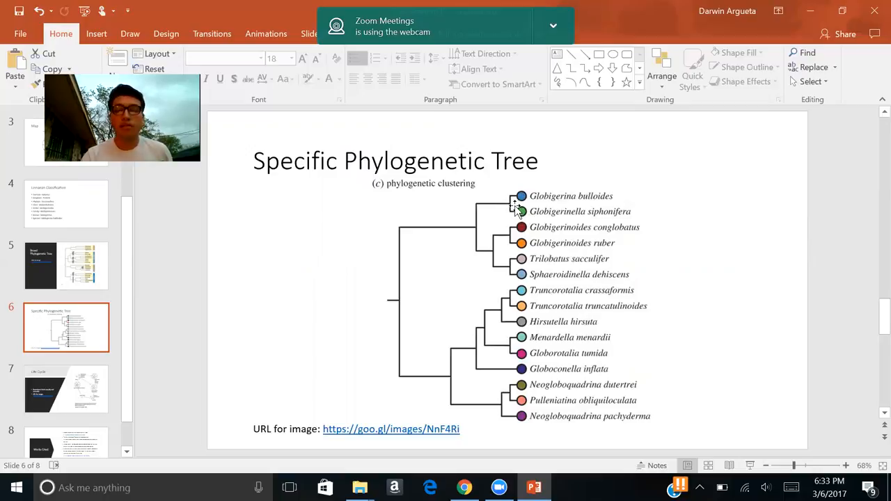
mouse_move(490, 194)
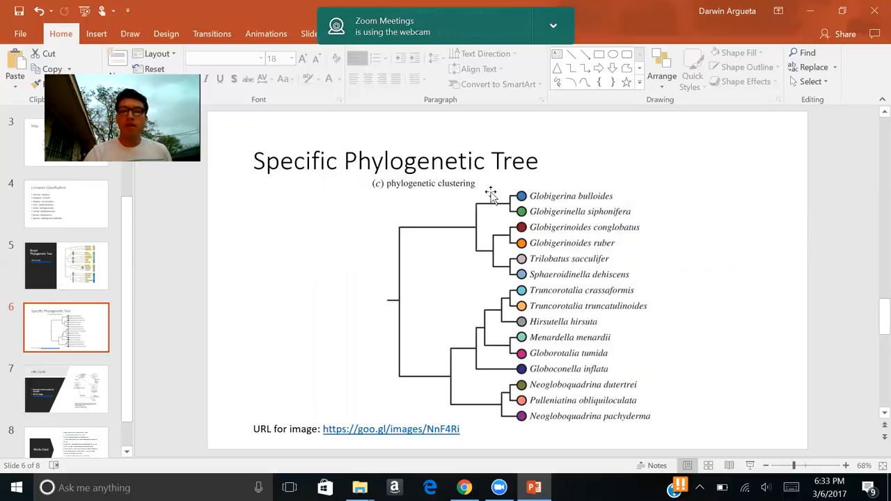
mouse_move(528, 272)
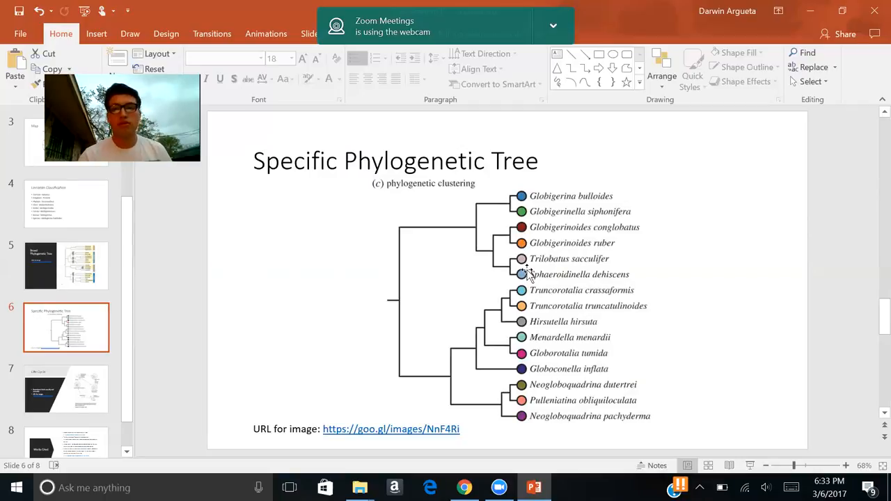
mouse_move(568, 303)
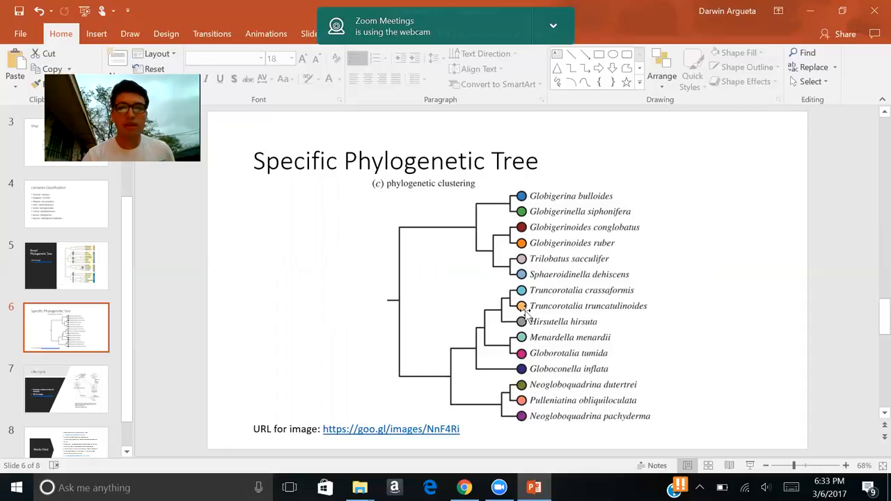
mouse_move(425, 373)
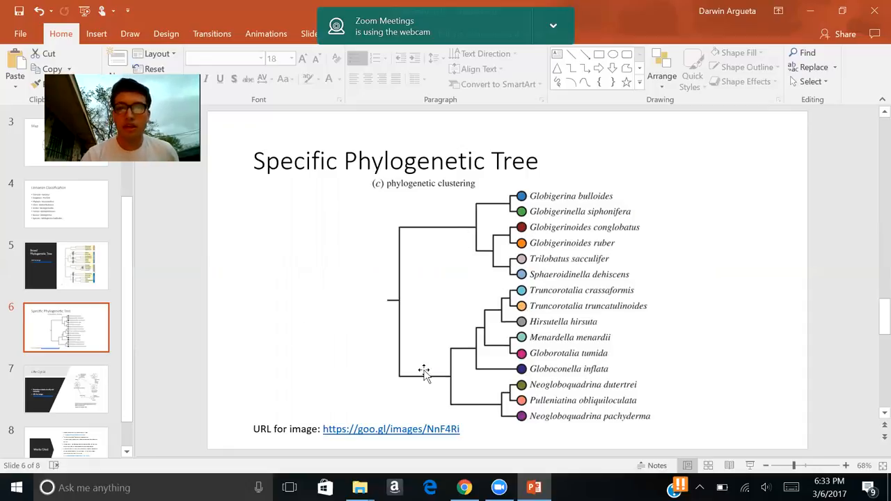
mouse_move(448, 348)
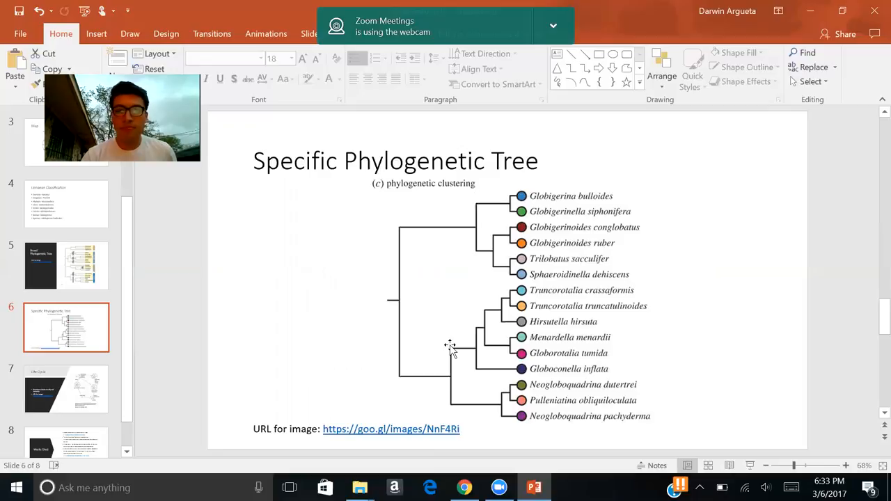
Show slide 7, Life Cycle, with its reproduction bullets and foraminifera diagram.
click(67, 390)
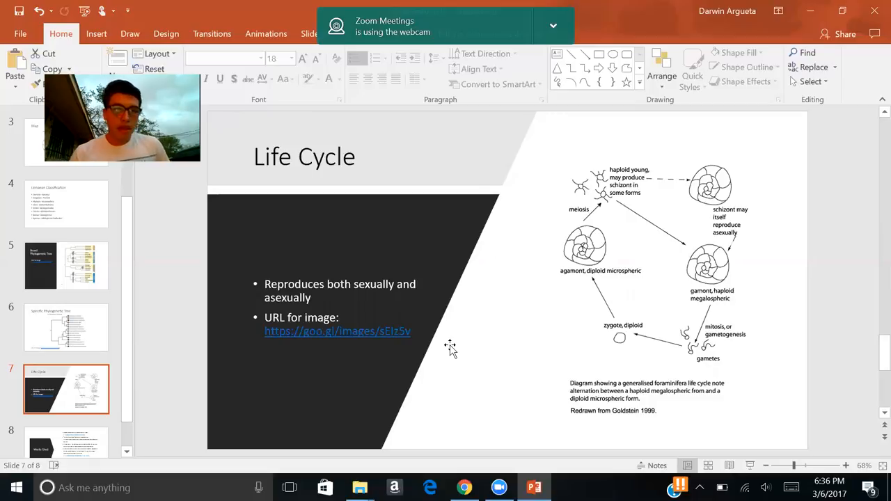
mouse_move(469, 97)
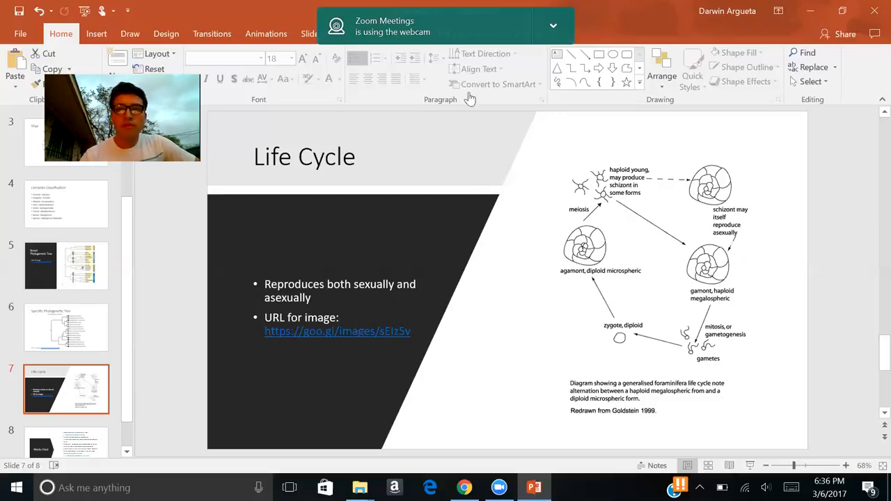